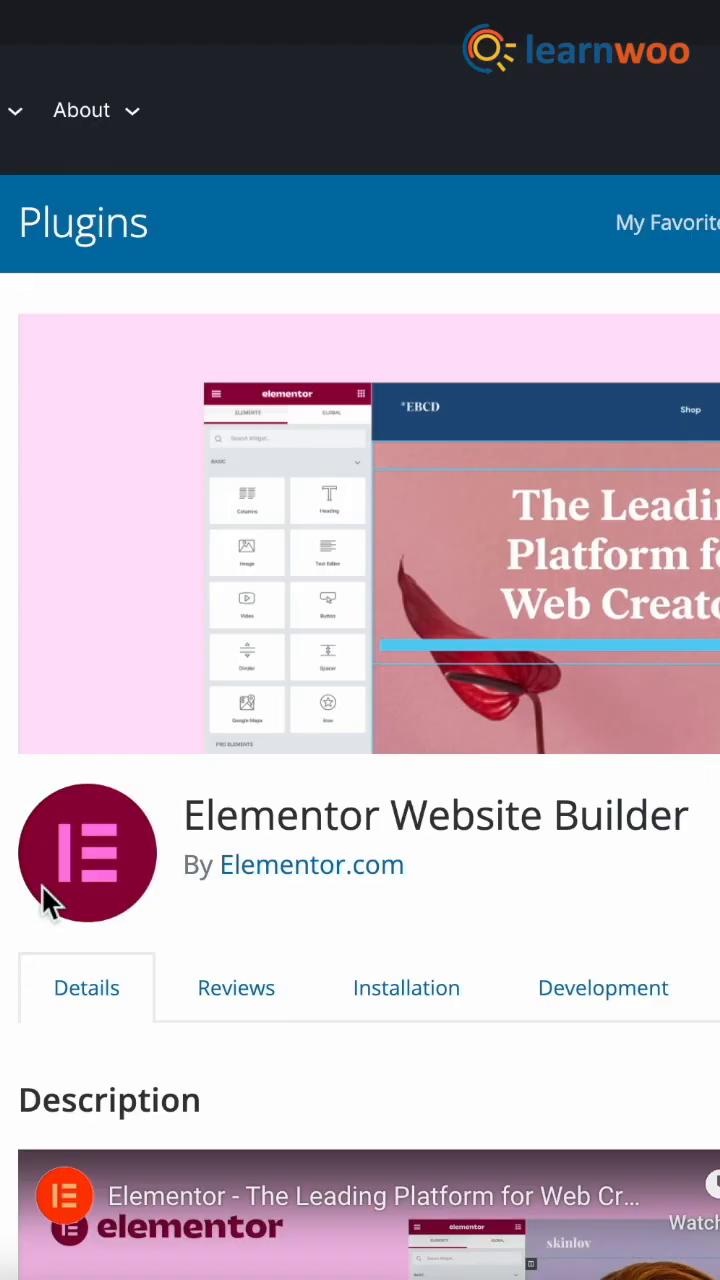
pyautogui.moveTo(620, 855)
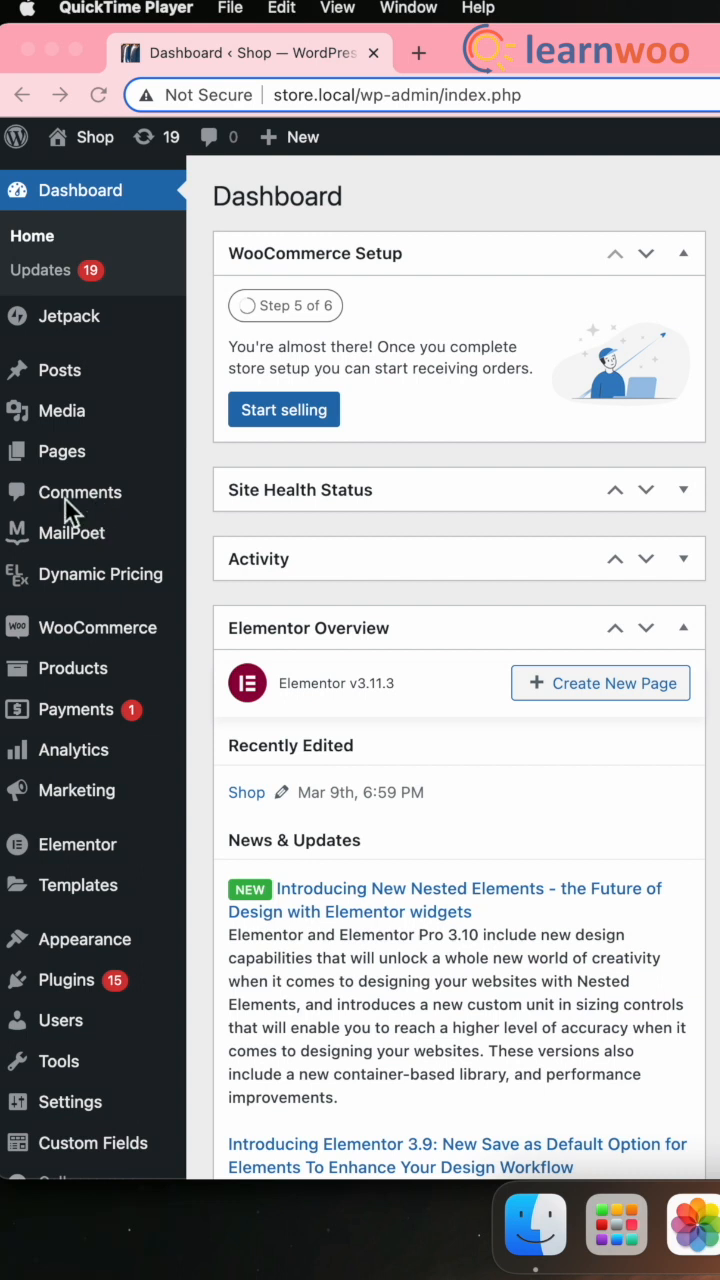
# - Open the Home page for editing from the Pages list
pyautogui.click(61, 451)
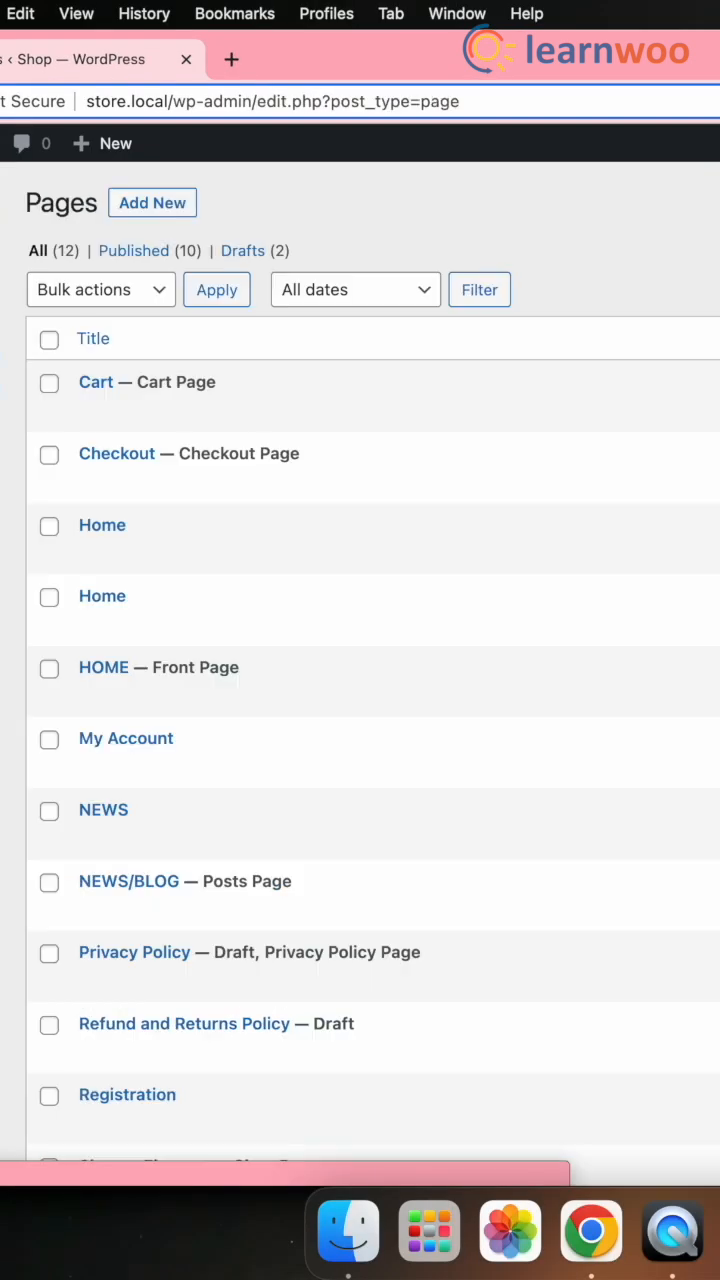
pyautogui.moveTo(102, 525)
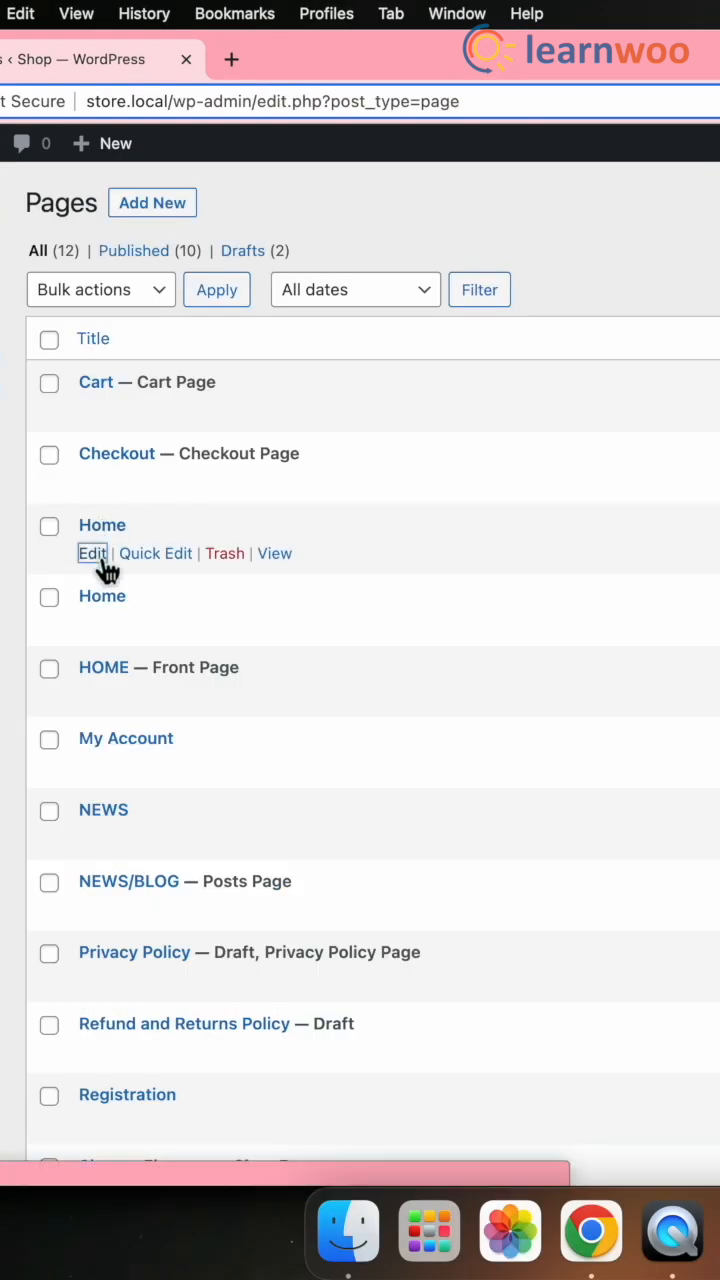
pyautogui.click(91, 553)
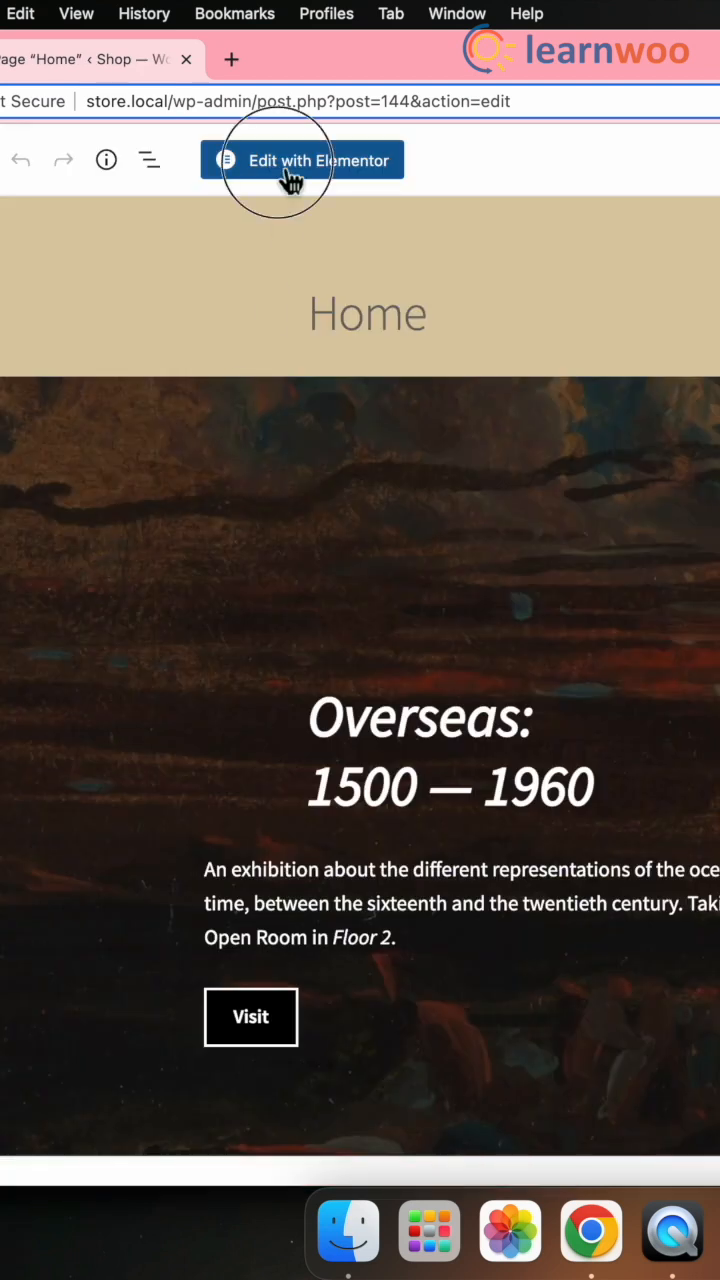
# - Open the Home page in Elementor and search the widgets for 'image'
pyautogui.click(302, 160)
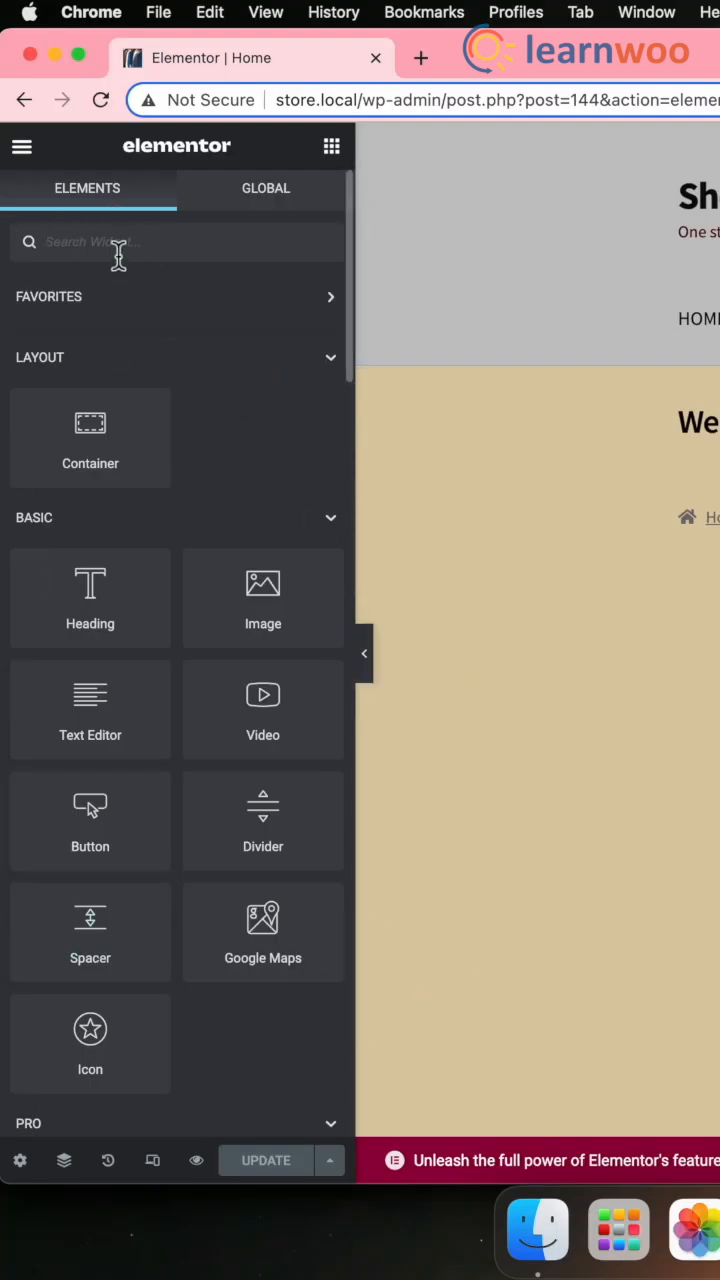
pyautogui.write('image')
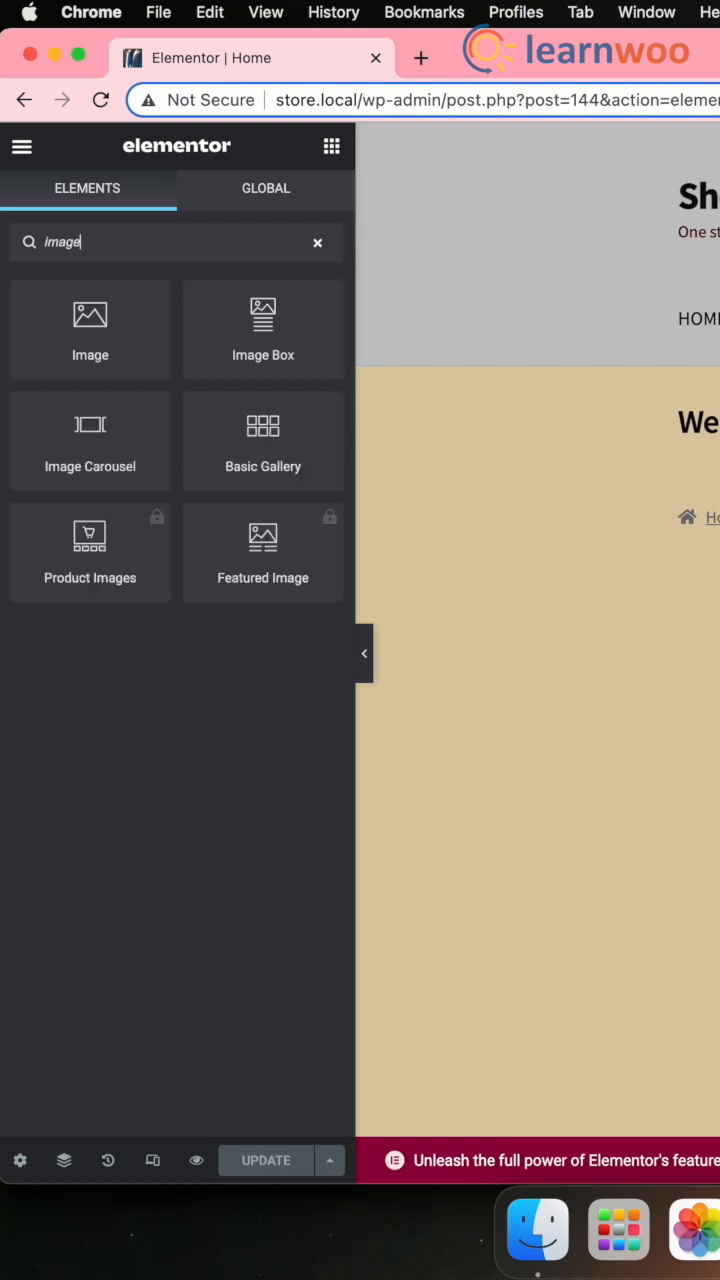